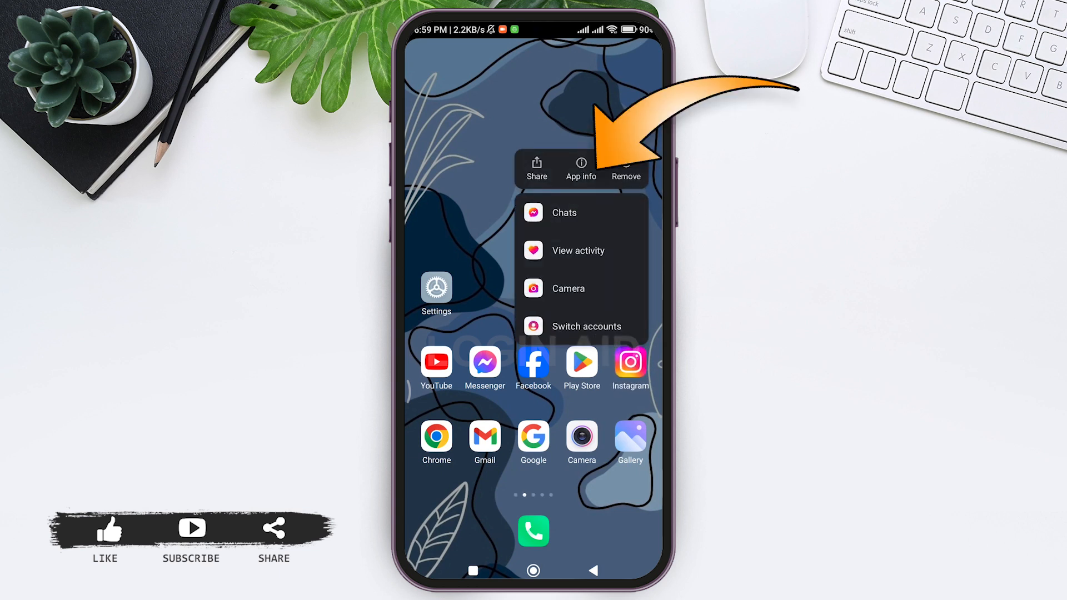
- View Instagram's App info page (version 326.0.0.42.90), then return to the home screen
click(580, 168)
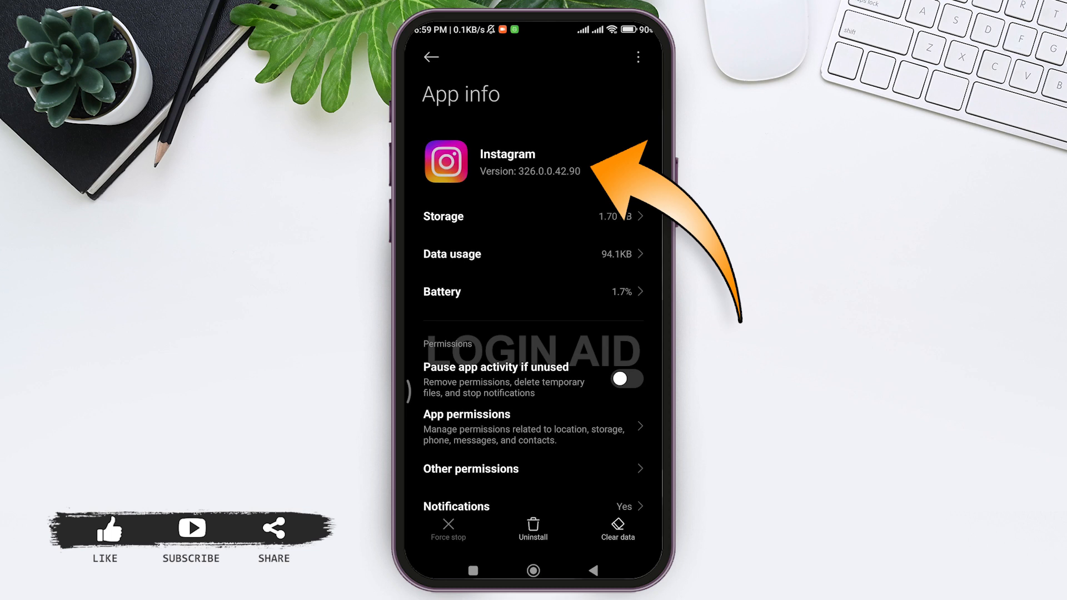
click(431, 58)
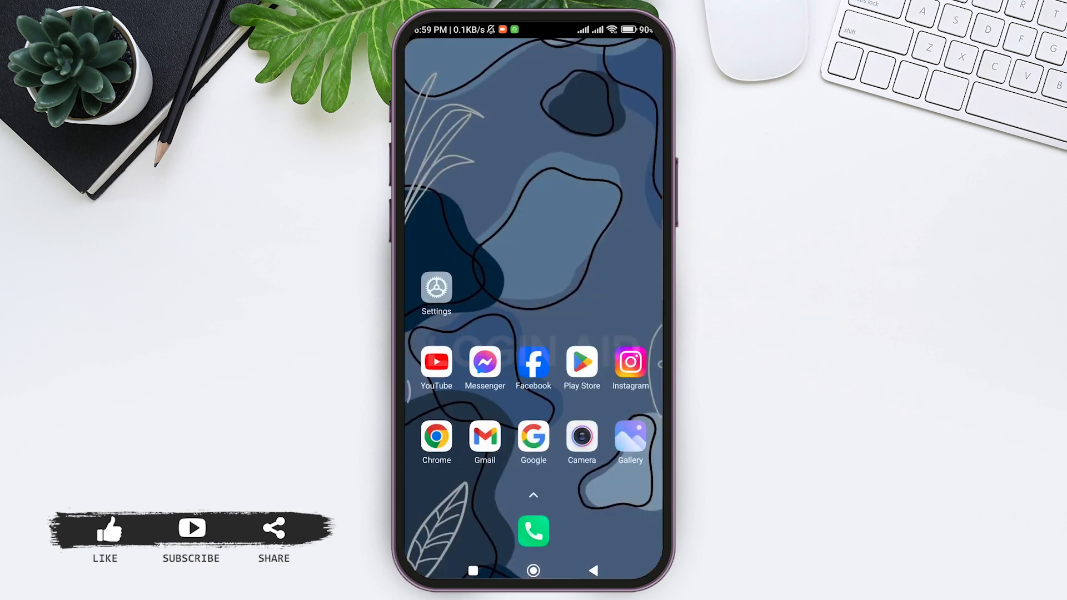
- Launch Google Play, search for Instagram, and open its store listing
click(582, 363)
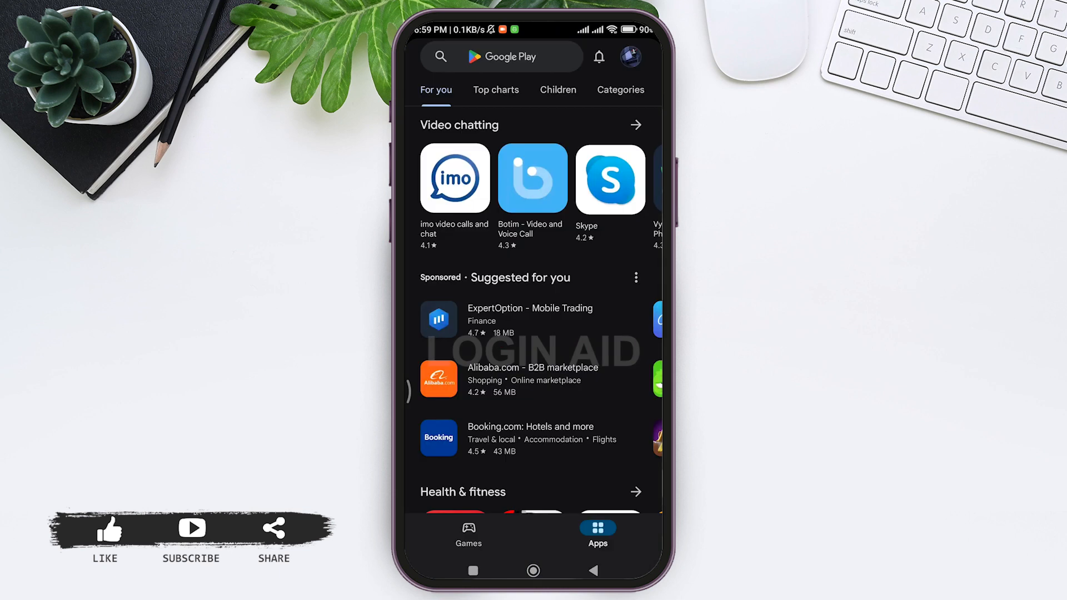
click(502, 57)
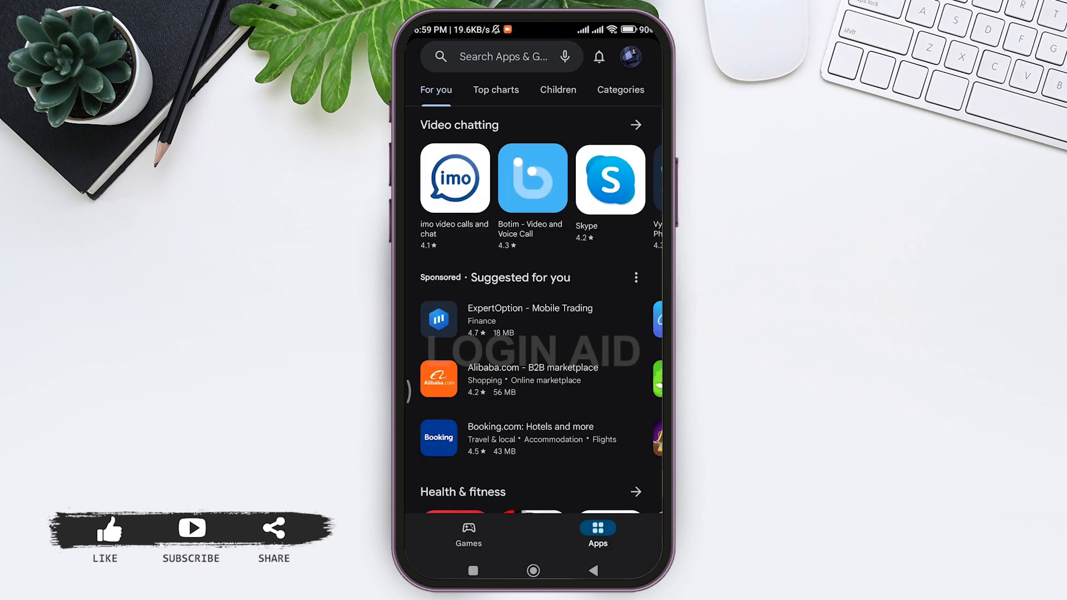
click(500, 57)
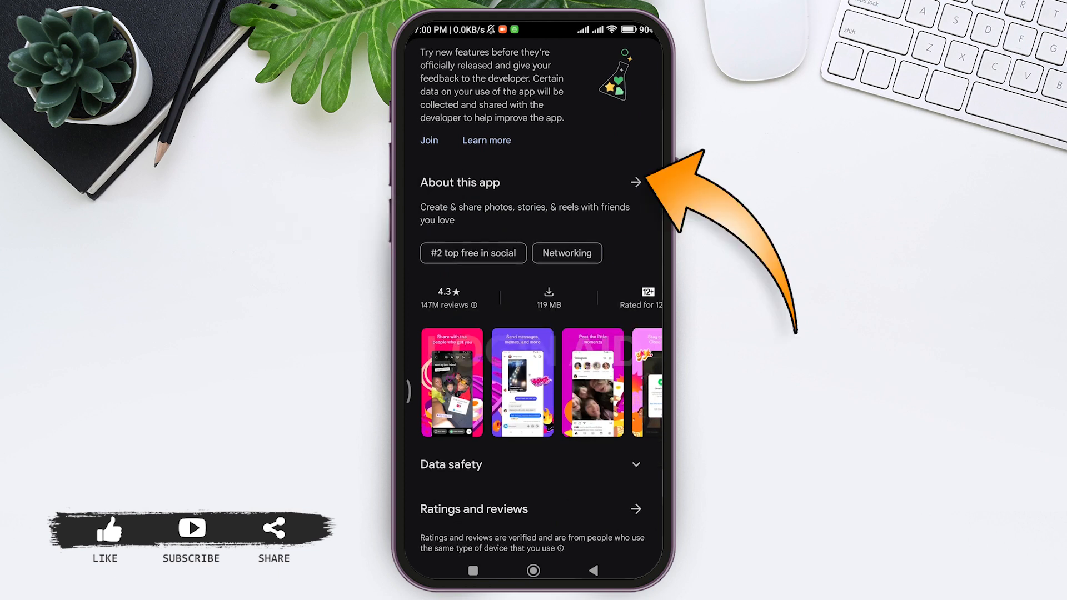
- Open Instagram's About this app details and scroll to version 326.0.0.42.90 and its update date
click(635, 182)
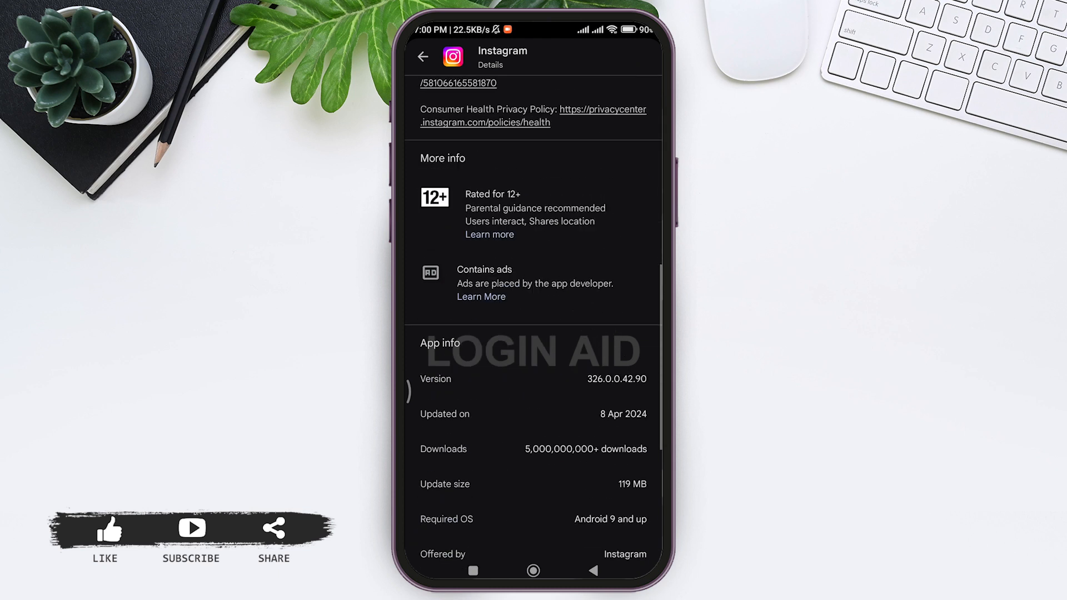
scroll(down, 3)
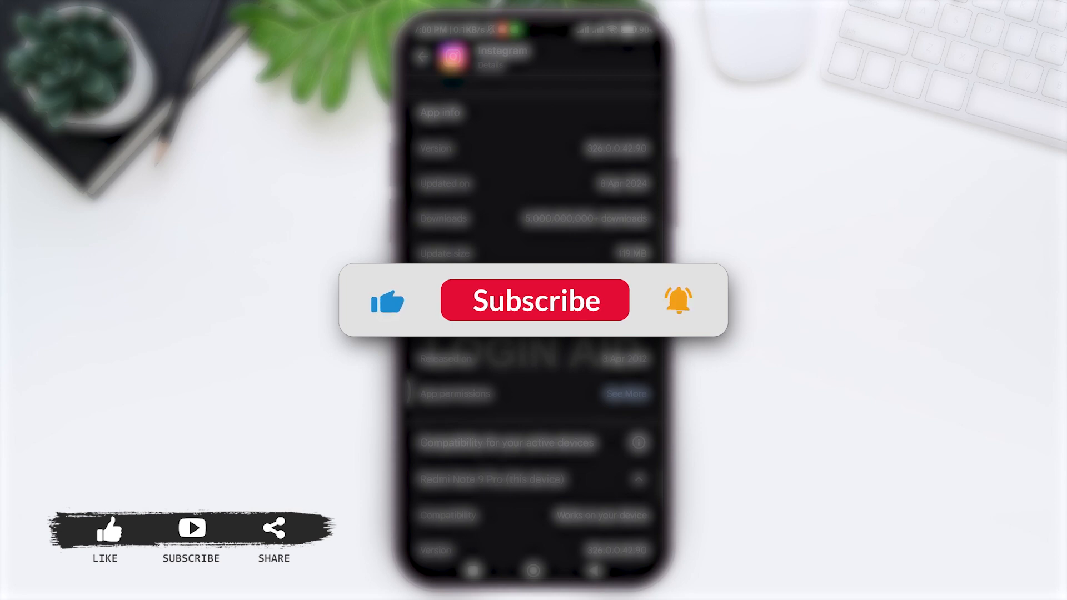
click(535, 300)
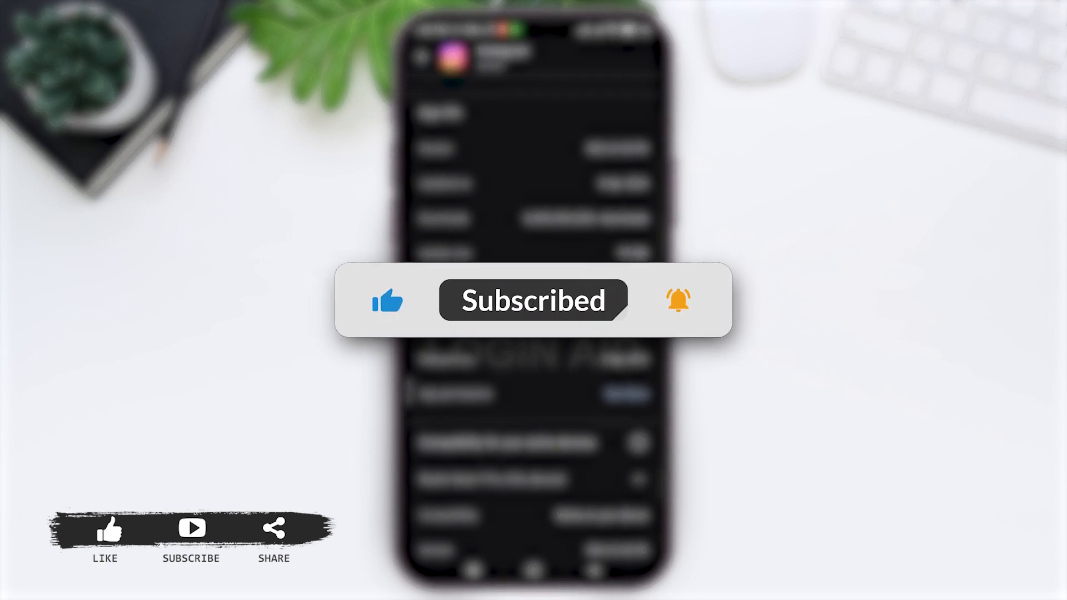